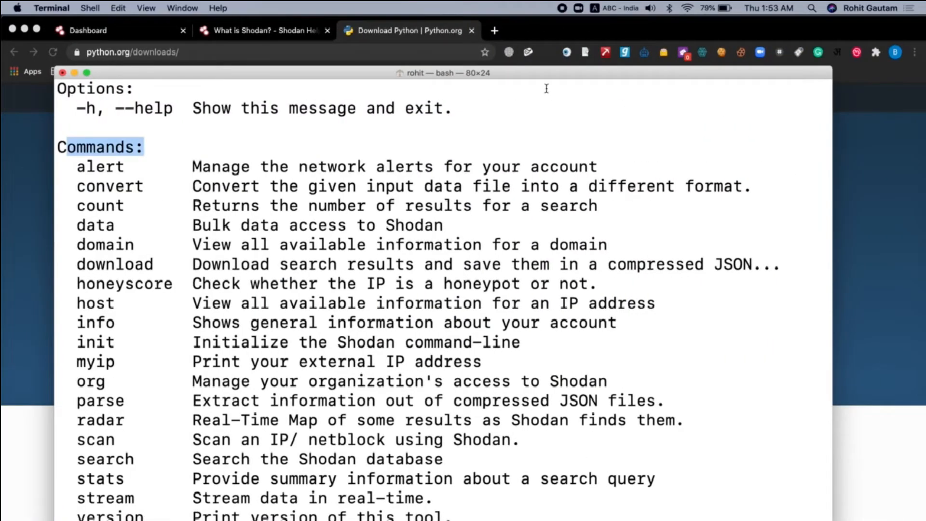
Bring Chrome forward and head from the Shodan home page to My Account
click(117, 30)
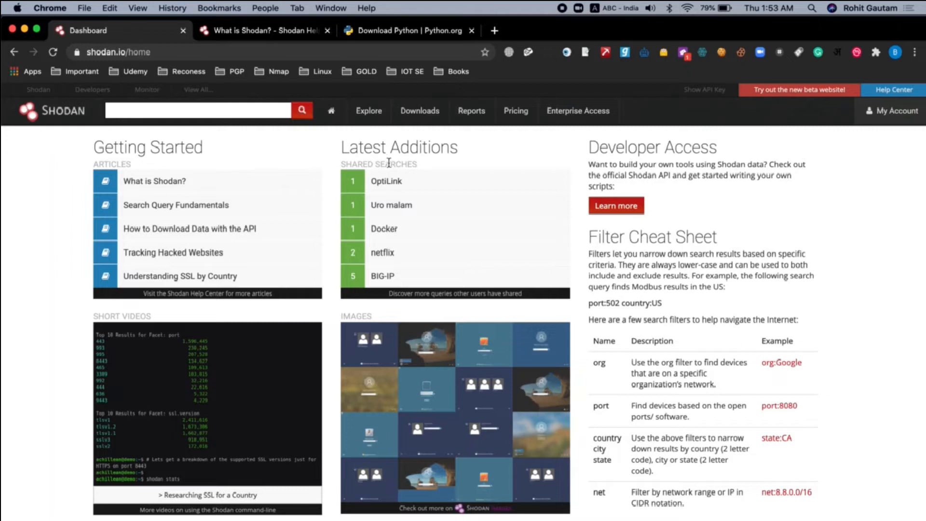
mouse_move(758, 122)
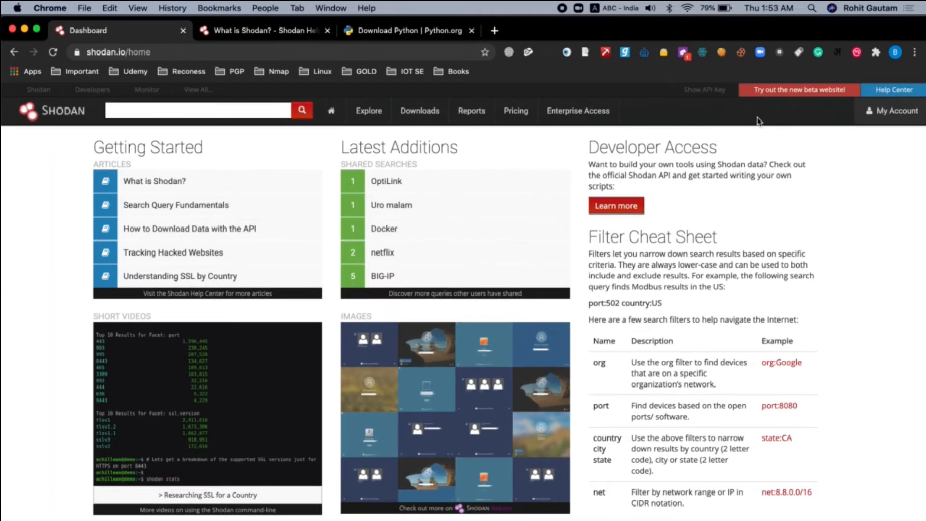
mouse_move(895, 110)
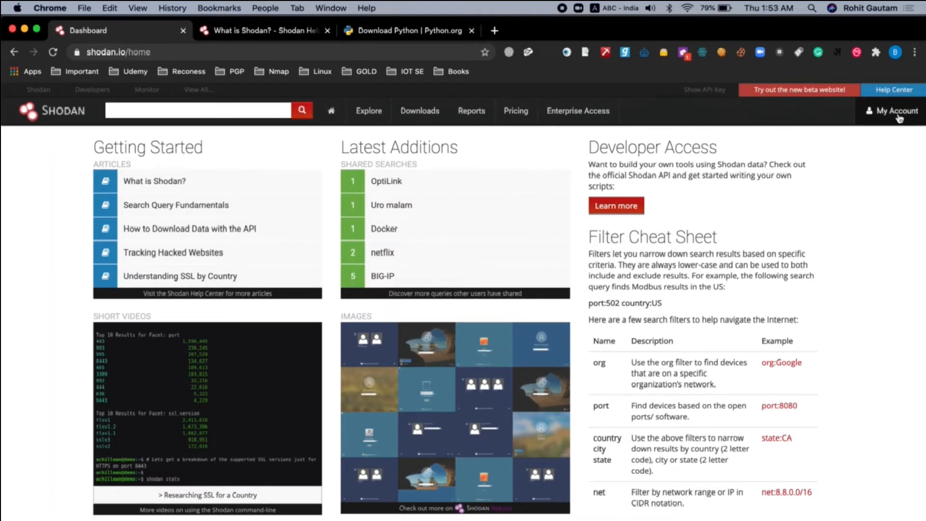
click(893, 110)
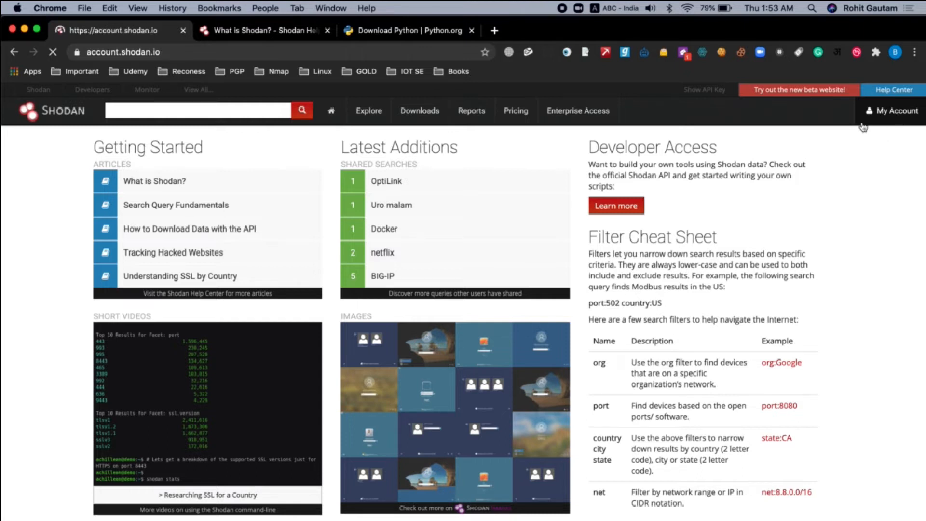
Select the API key value on account.shodan.io to copy it for the terminal
click(893, 110)
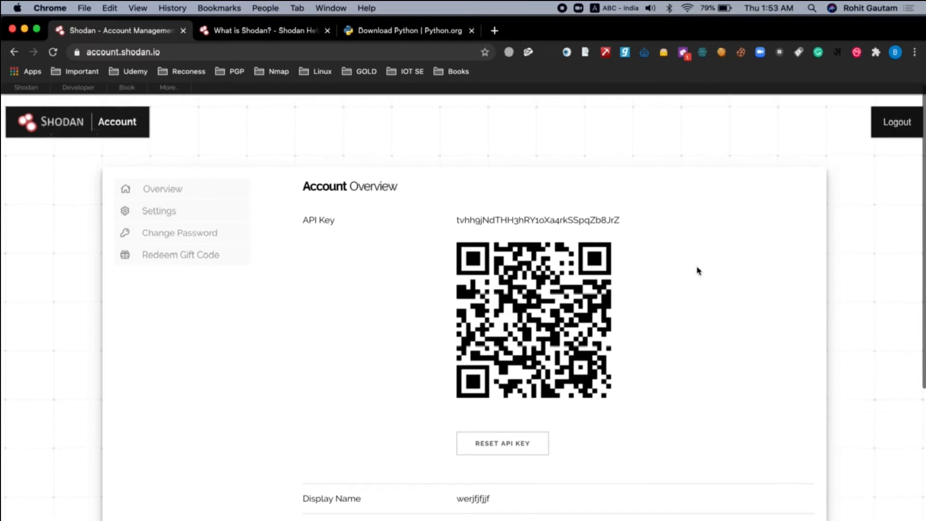
double_click(318, 219)
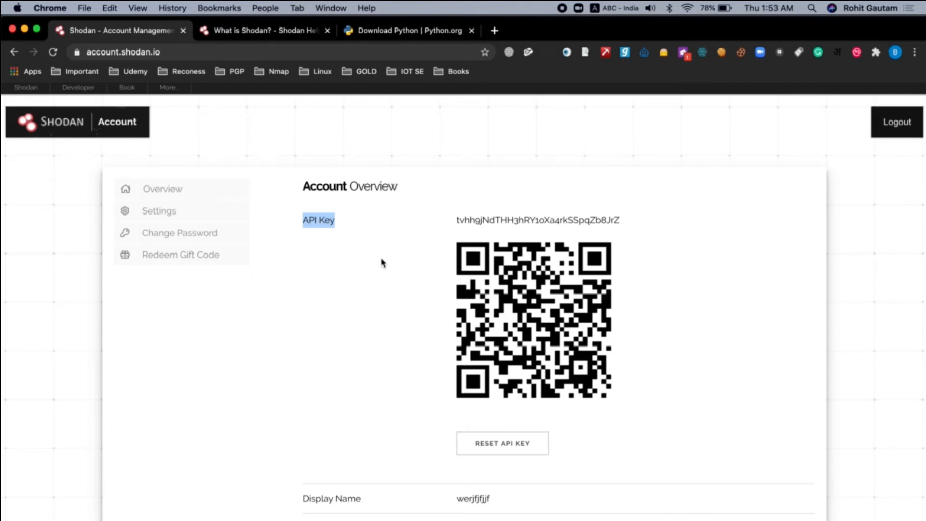
scroll(down, 3)
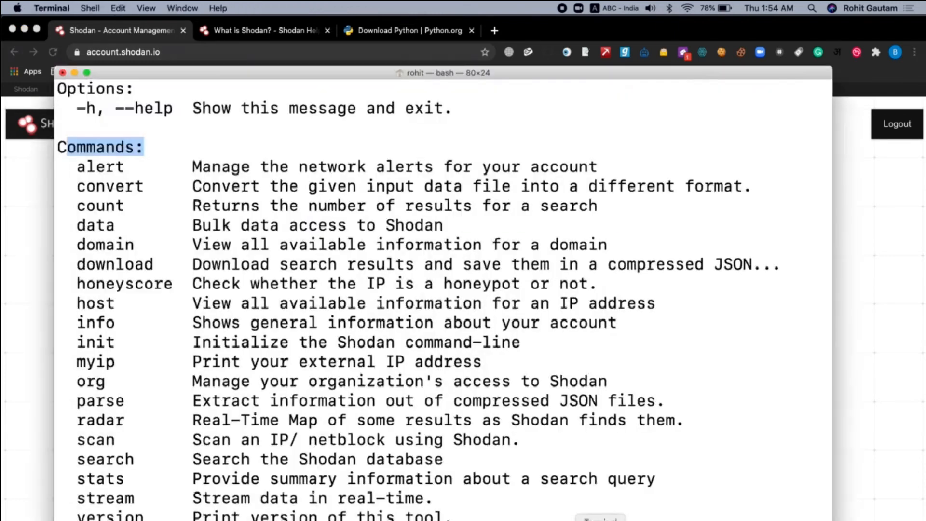
Run 'shodan init' with the copied account API key so it reports successful initialization
scroll(down, 3)
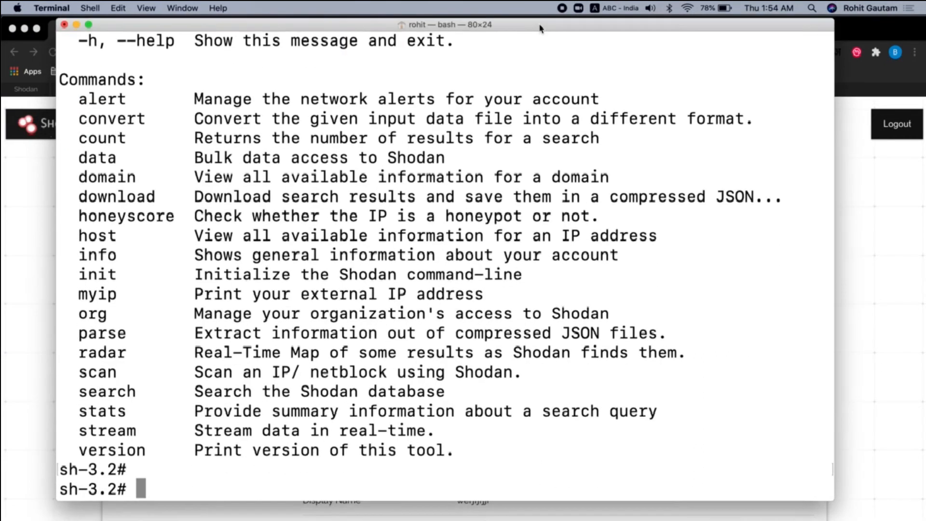
text(shodan i)
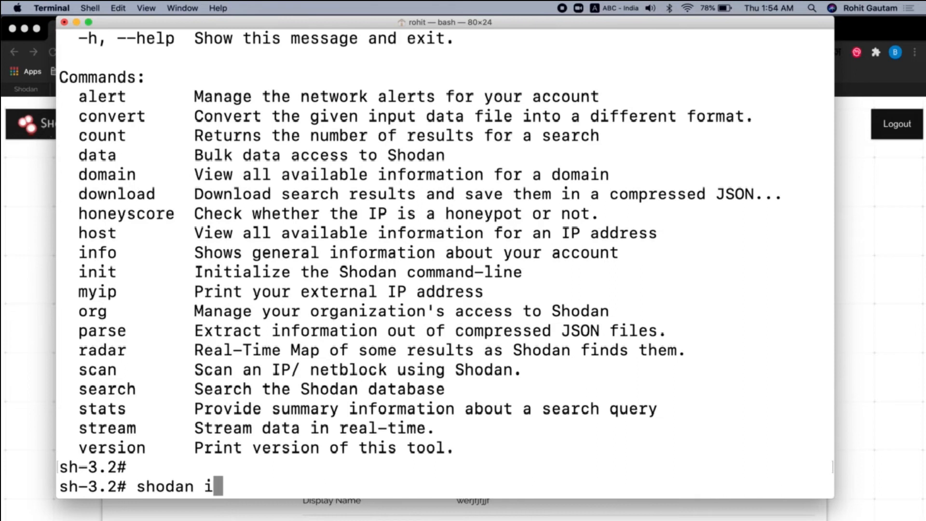
text(nit tvhh9jNdTHH3hRY1oXa4rkSSpqZb8JrZ)
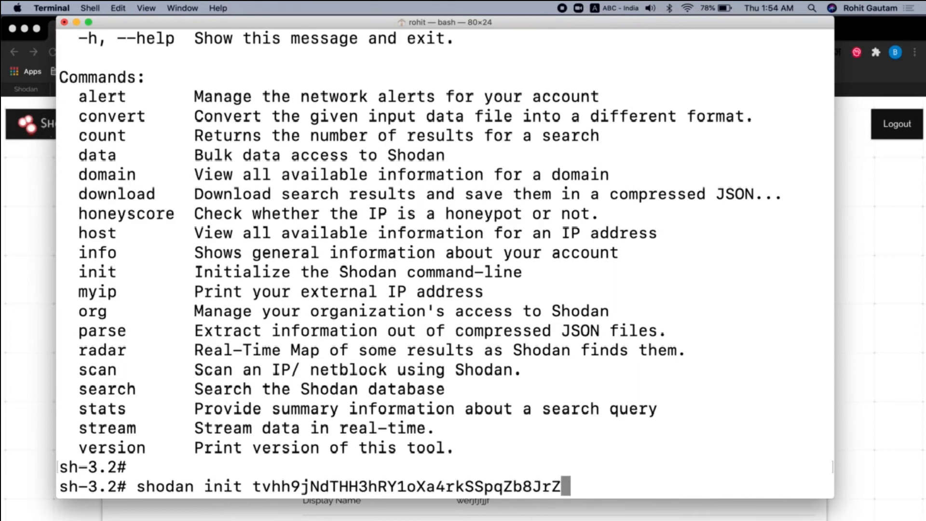
key(Return)
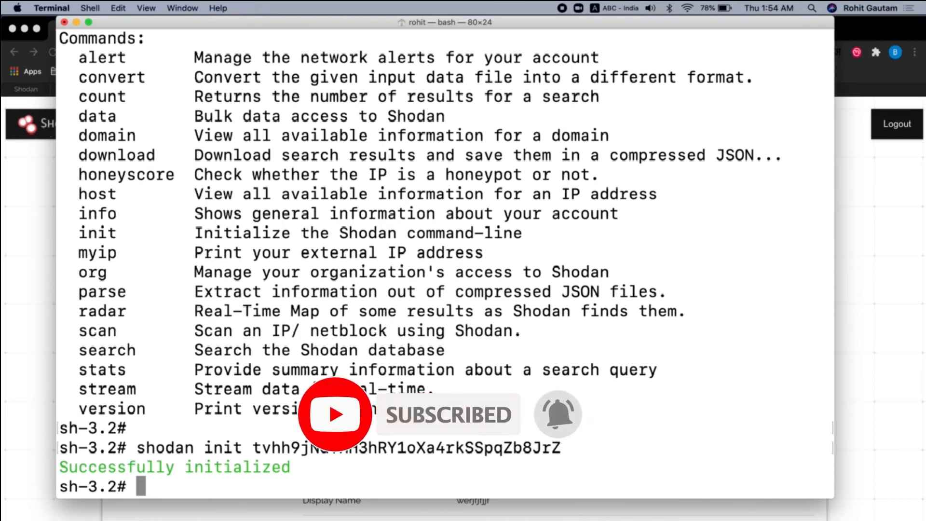
Run 'shodan -h' to redisplay the options and available commands list
text(shoda)
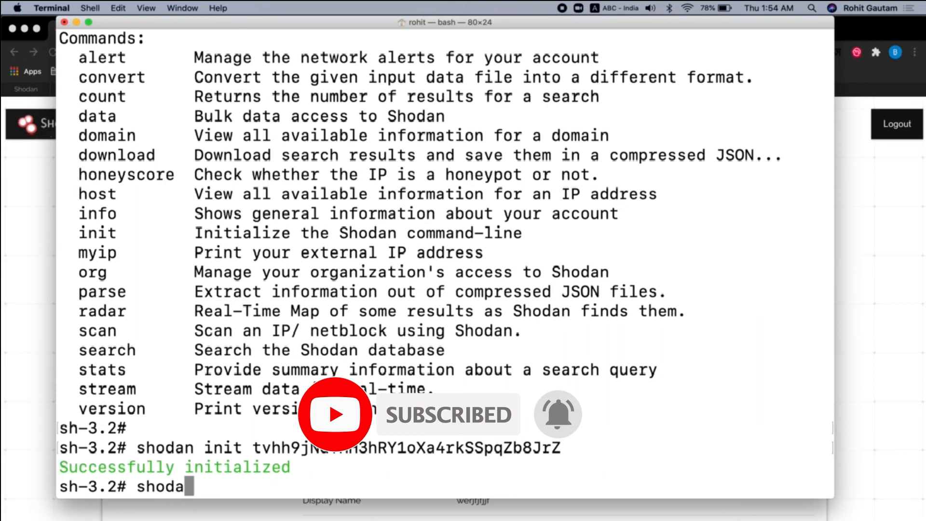
text(n -h)
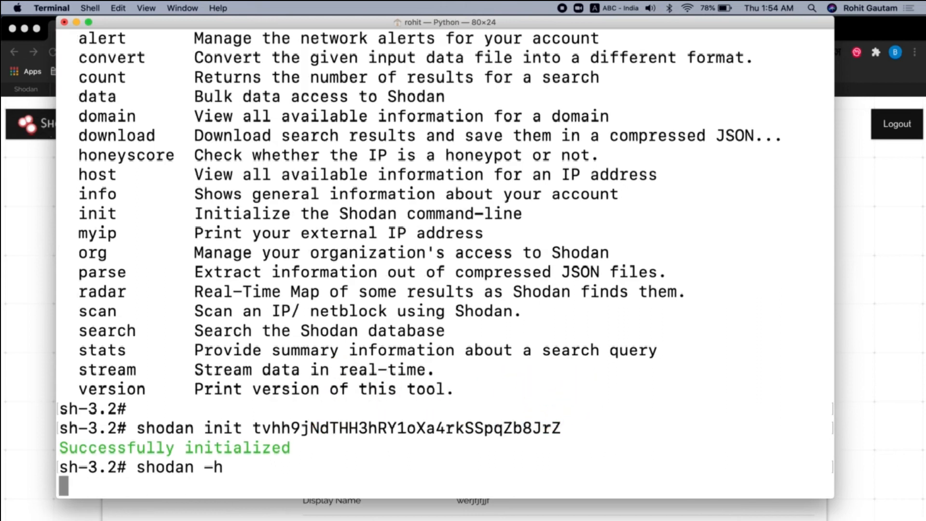
key(enter)
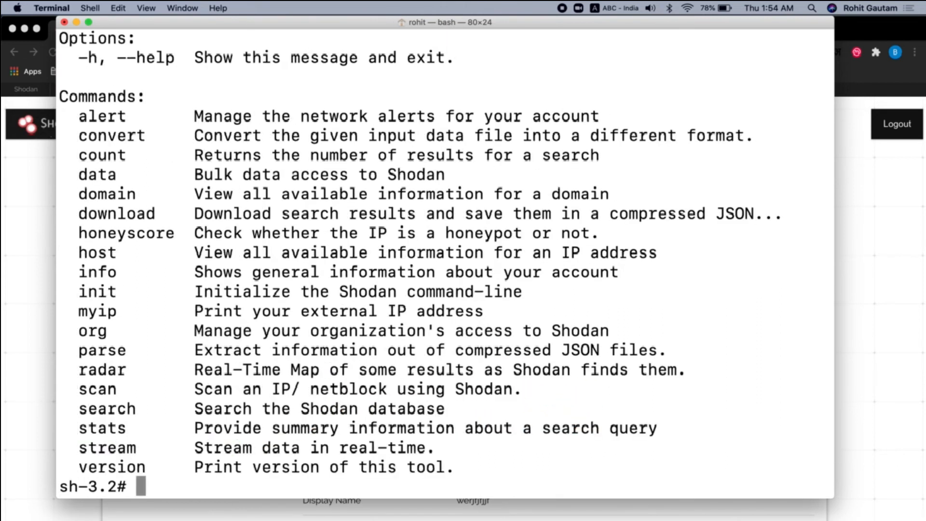